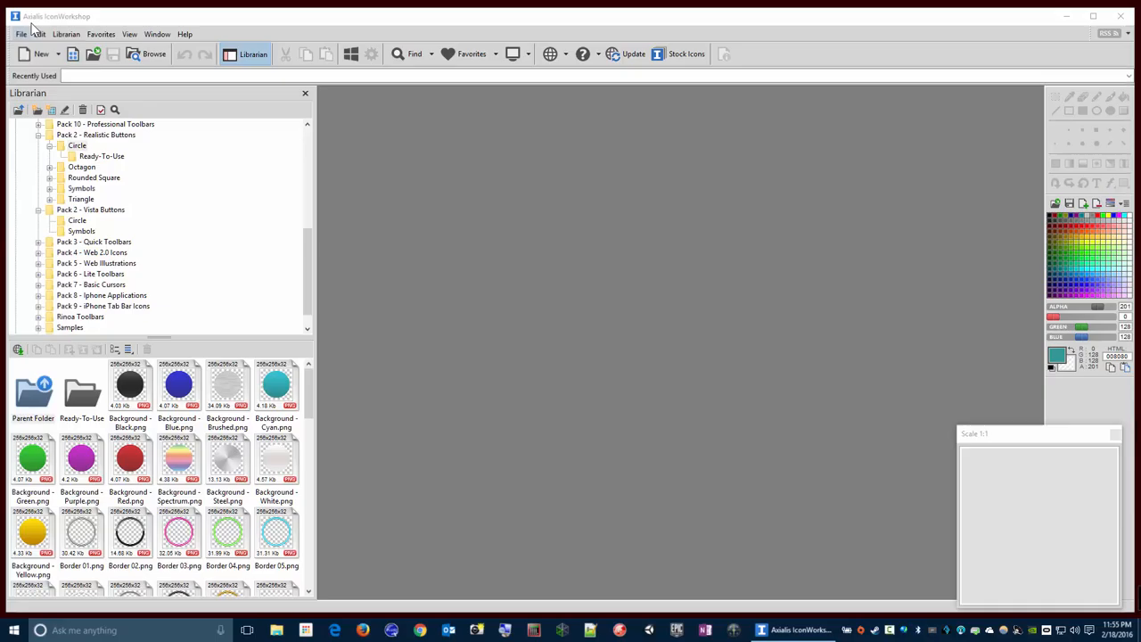
mouse_move(98, 22)
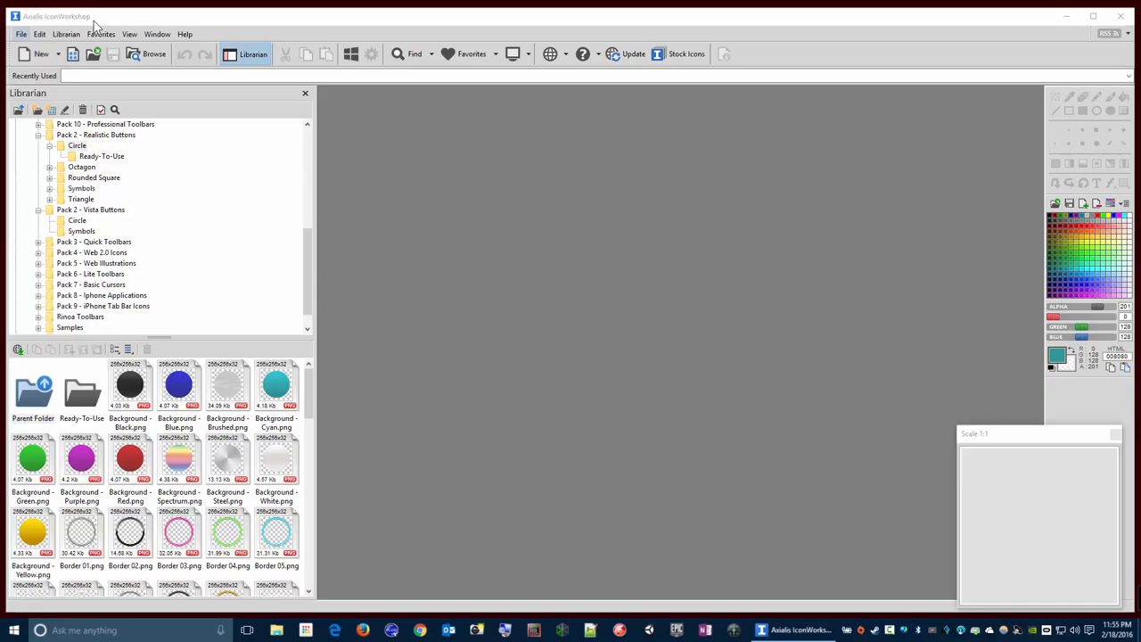
mouse_move(51, 83)
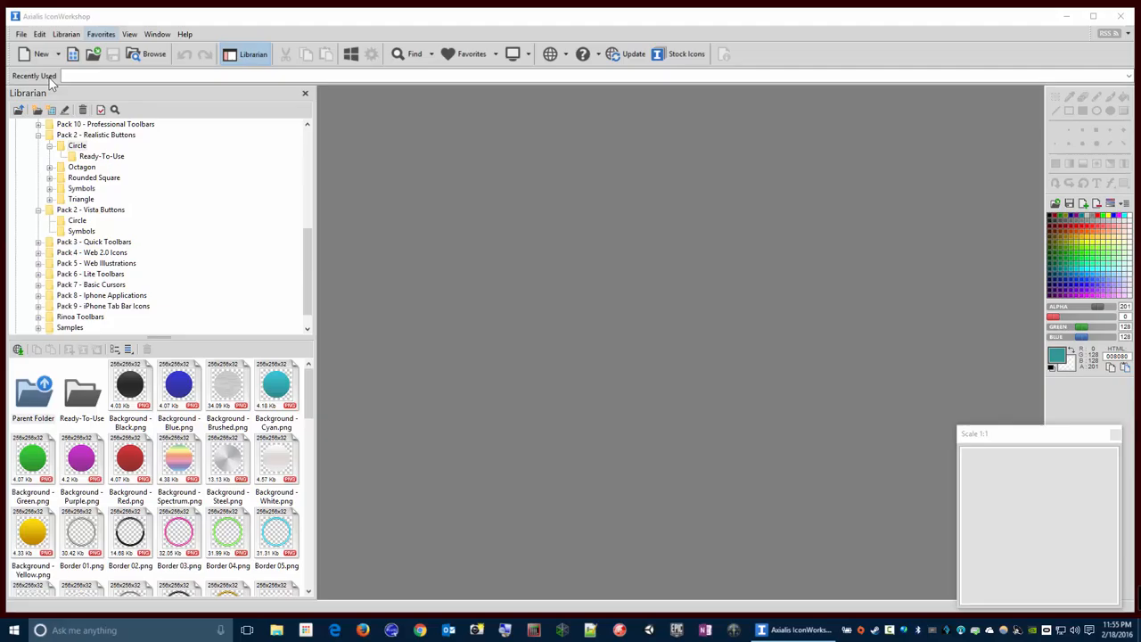
Create a new 256x256, 32-bit RGB/A icon project named DemoIcon.
click(35, 54)
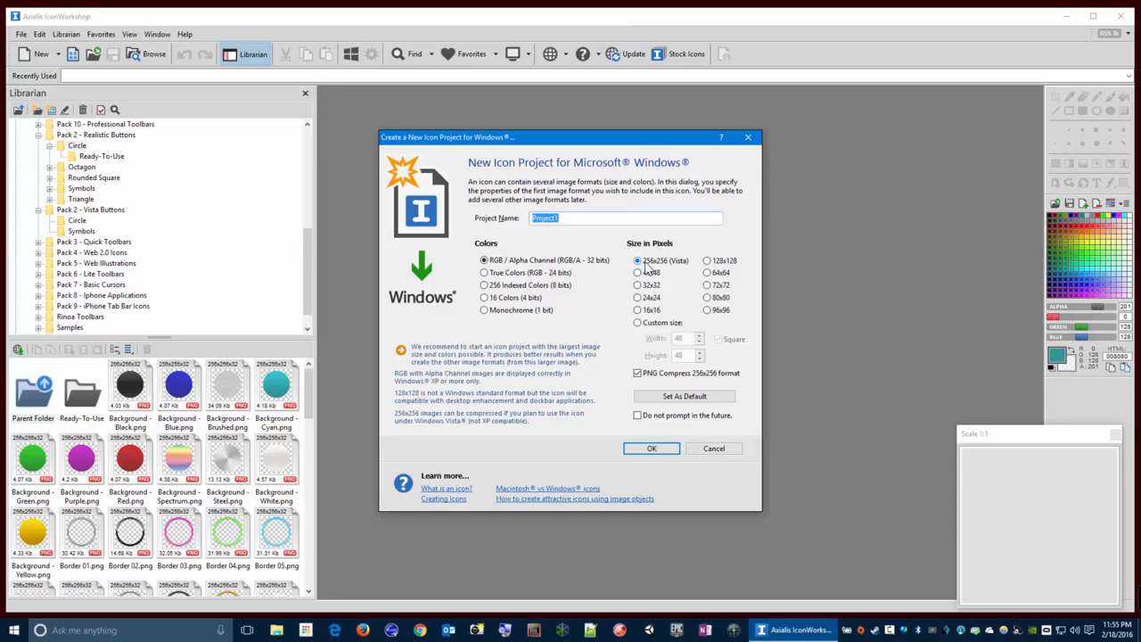
text(DemoIcon)
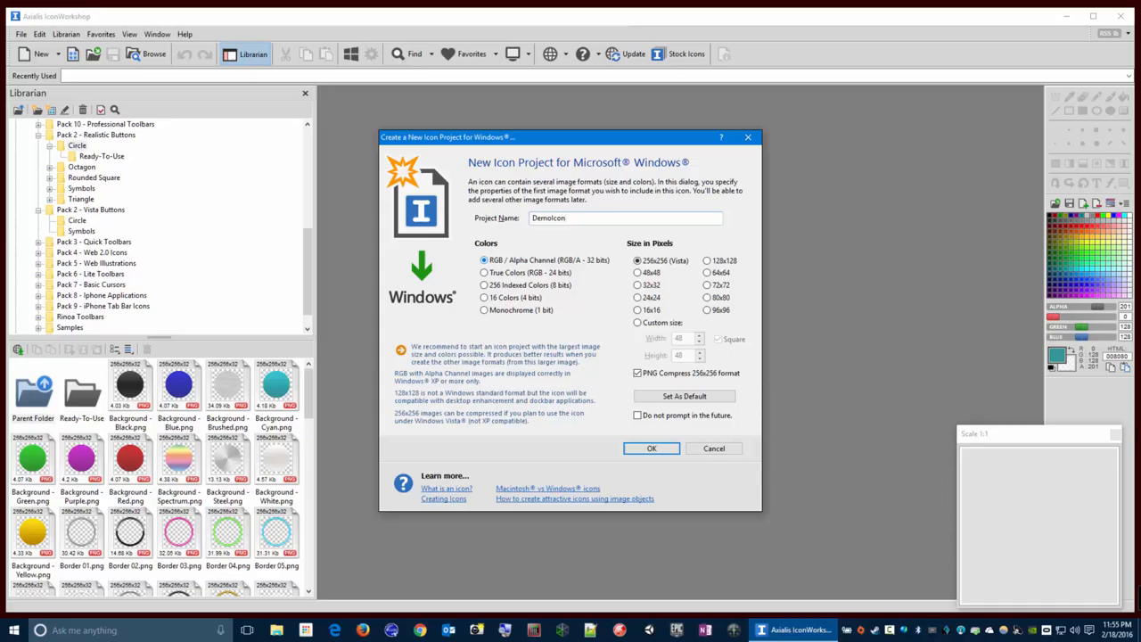
click(650, 449)
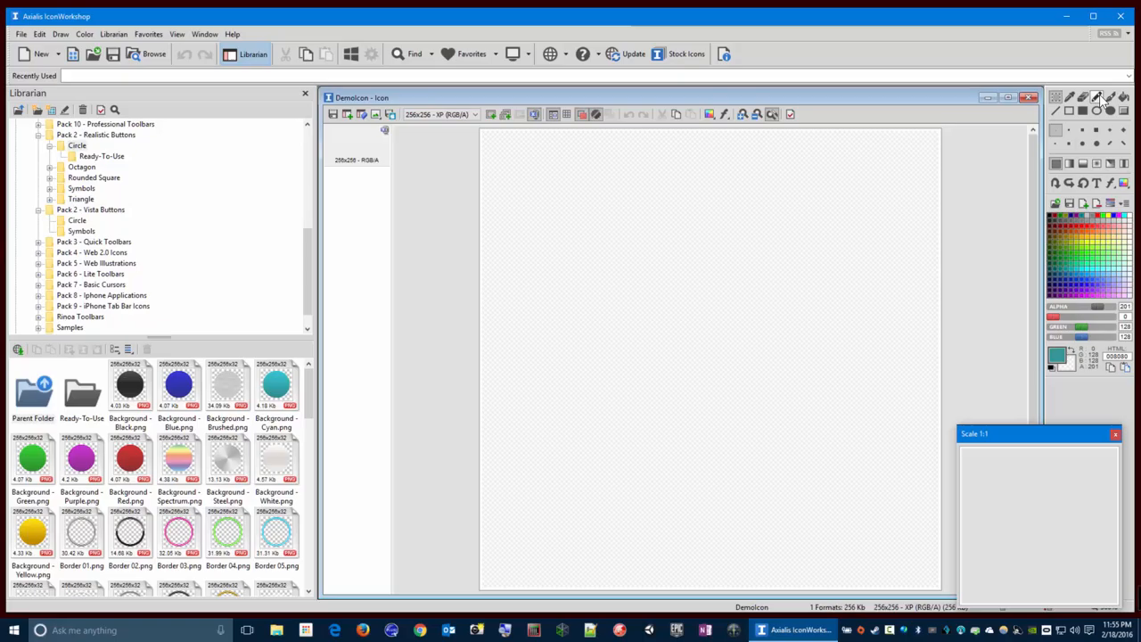
mouse_move(1096, 110)
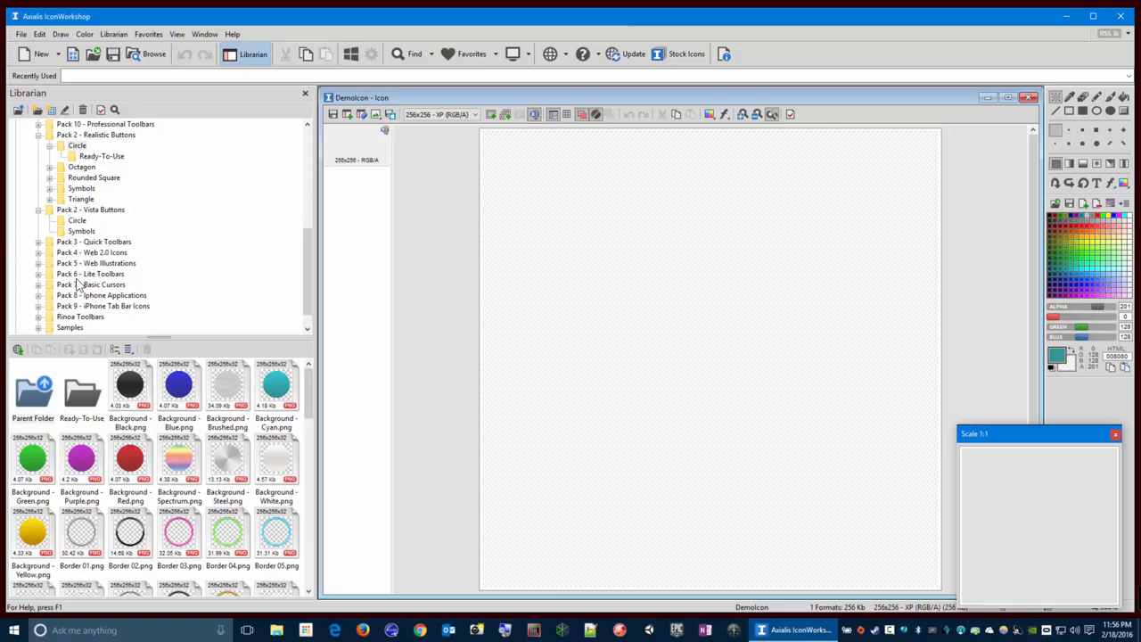
click(275, 459)
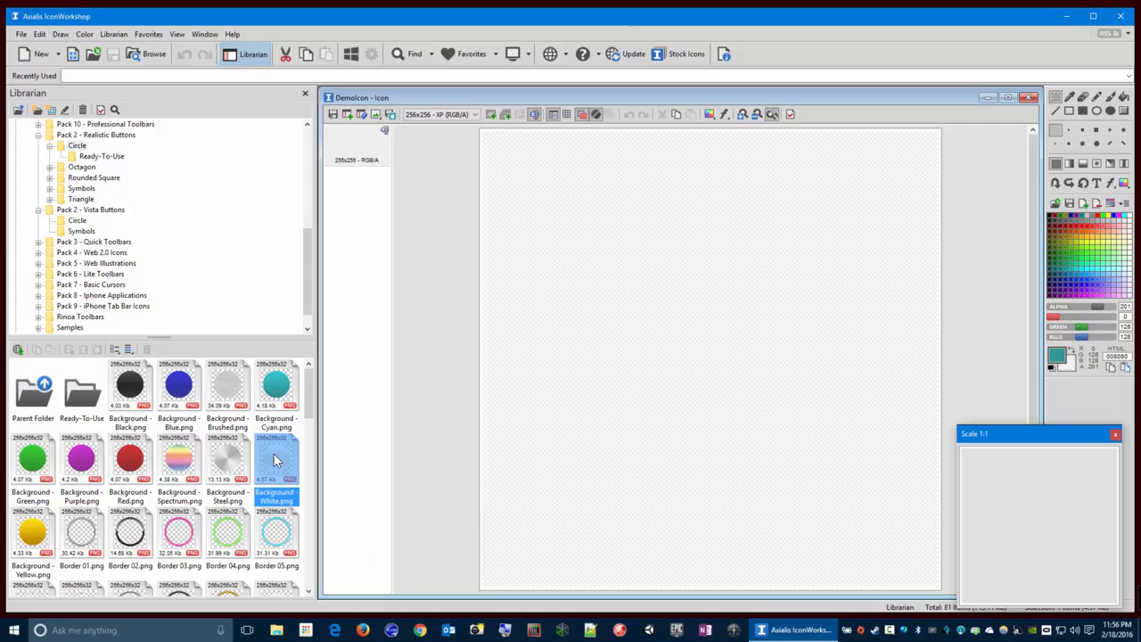
Apply the Background - White image to the DemoIcon canvas.
double_click(275, 458)
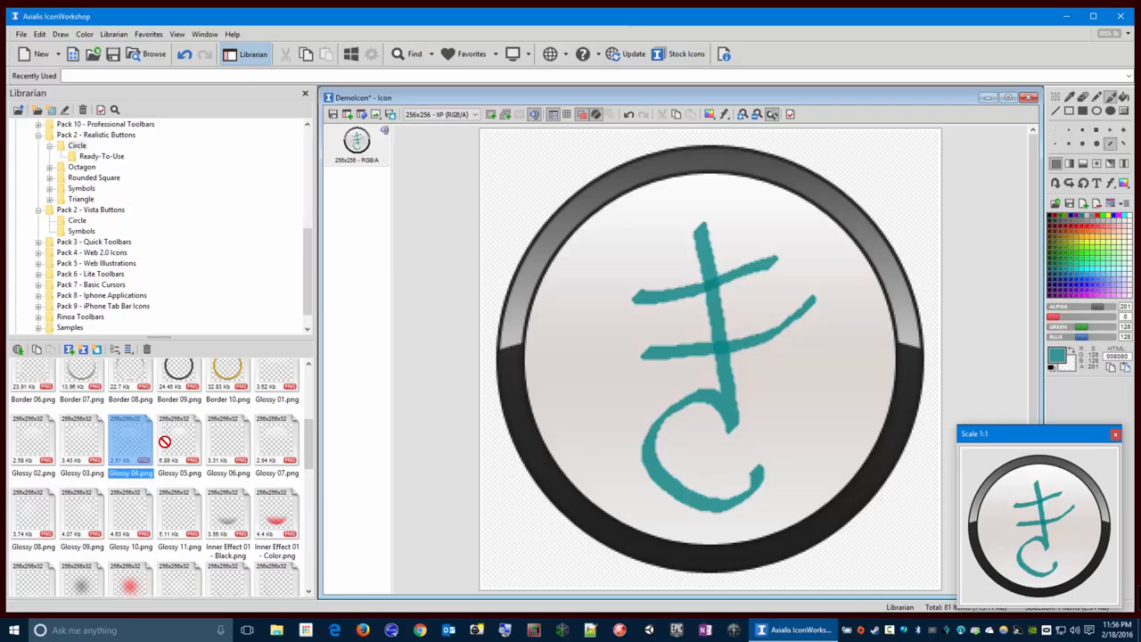
Add the Glossy 02 shine overlay and apply a colour adjustment to the button.
click(33, 437)
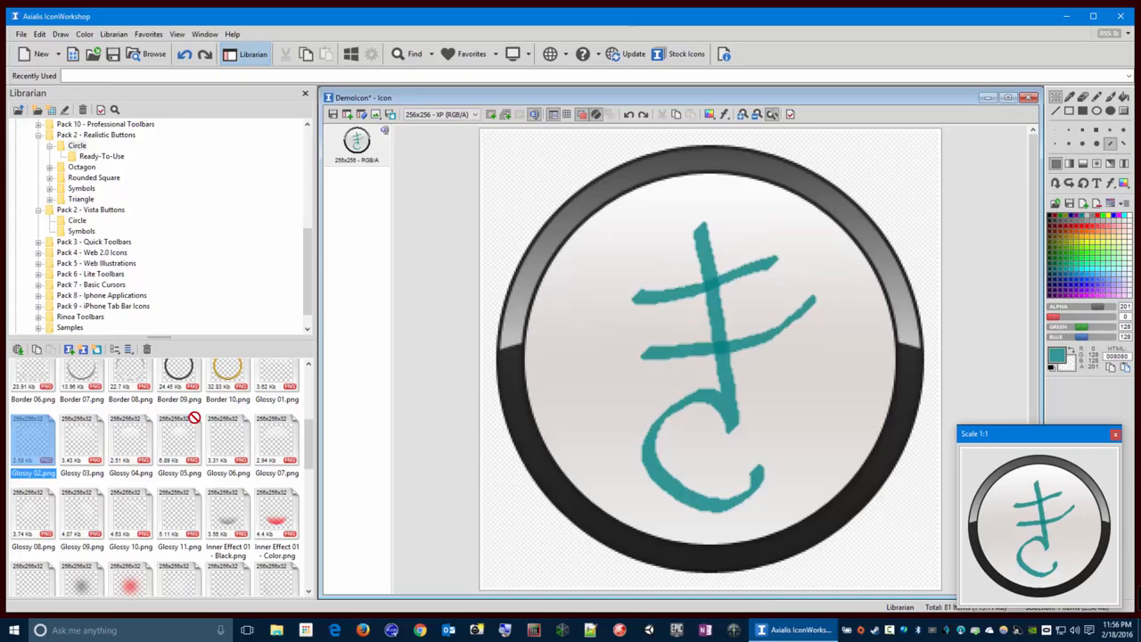
click(709, 114)
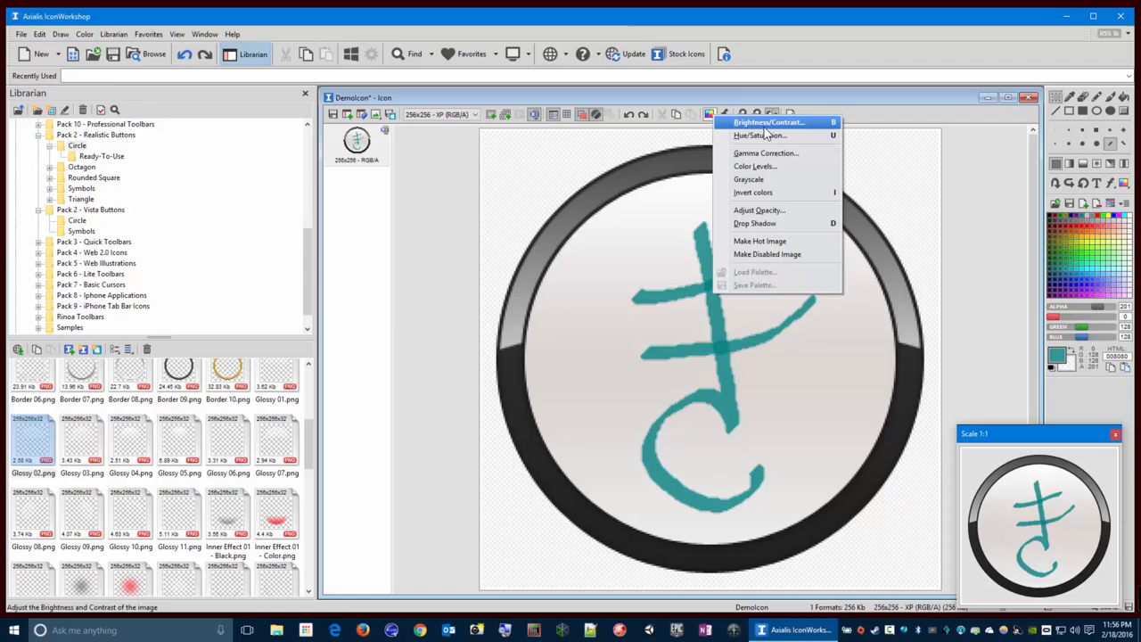
click(749, 179)
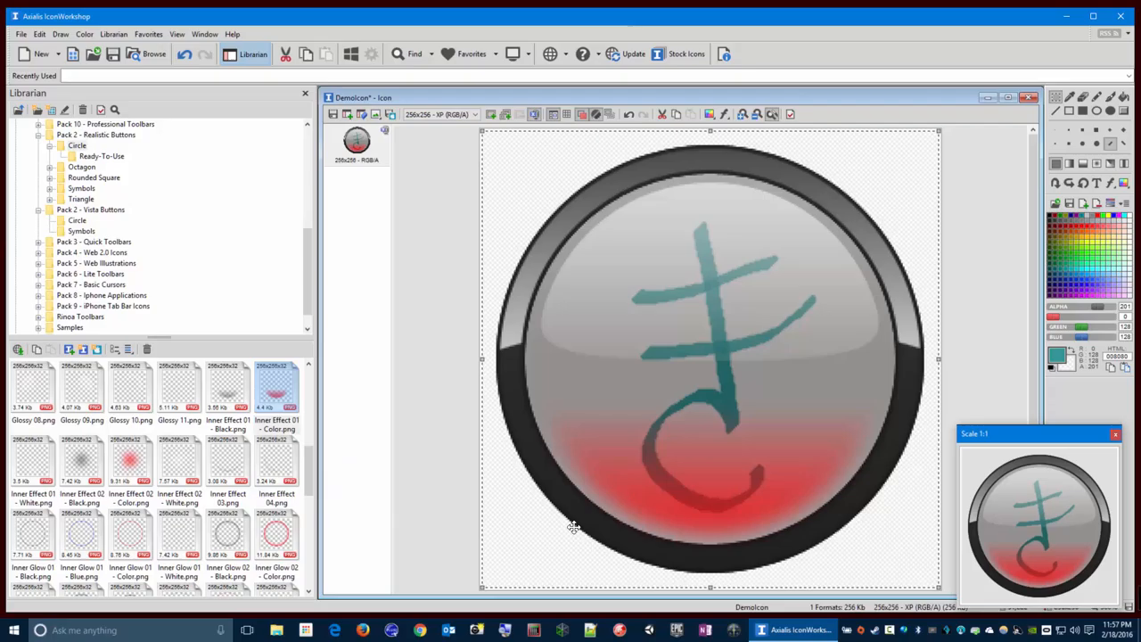
Browse the Librarian for glow and shadow images, then bring up the Draw commands menu.
scroll(down, 3)
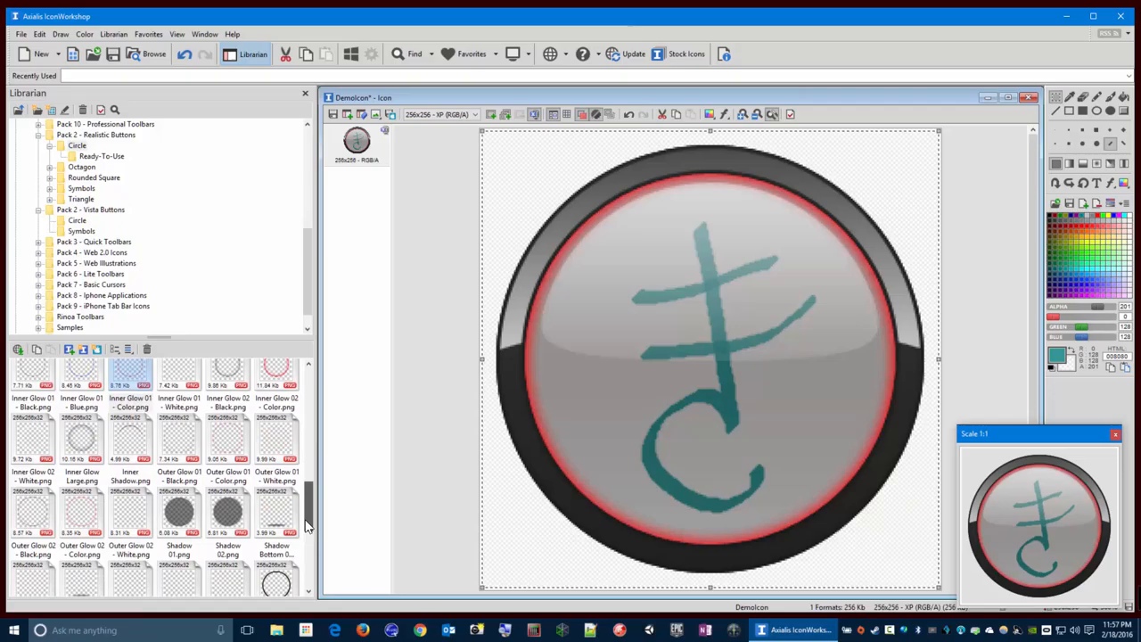
scroll(down, 3)
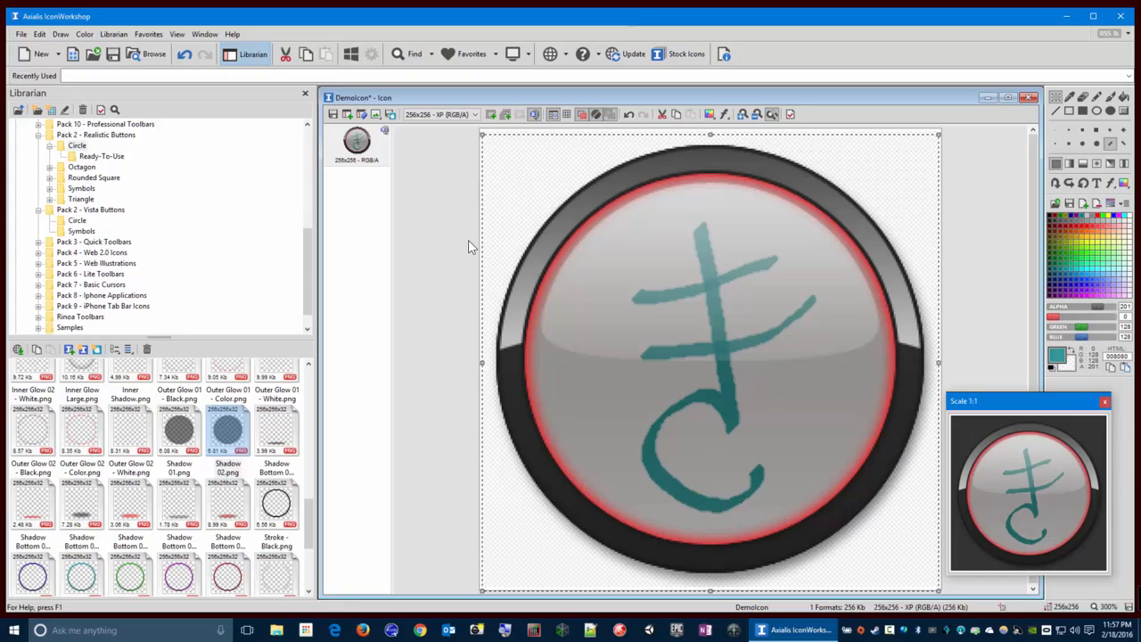
click(60, 34)
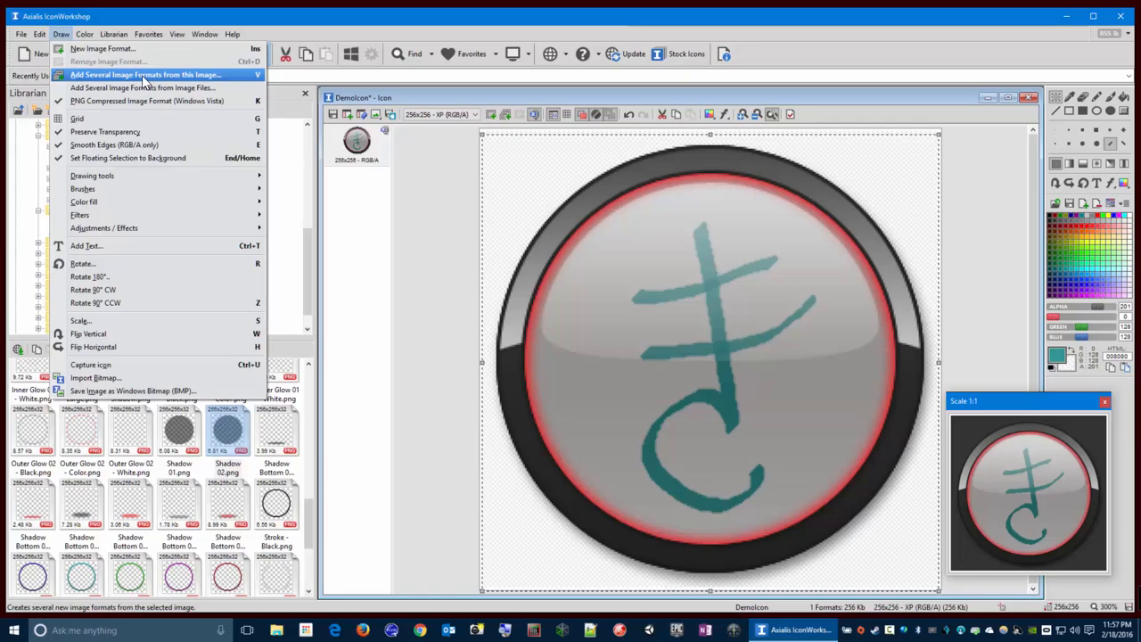
Generate nine RGB/A formats, 256x256 down to 16x16, with Add Several Image Formats.
click(144, 74)
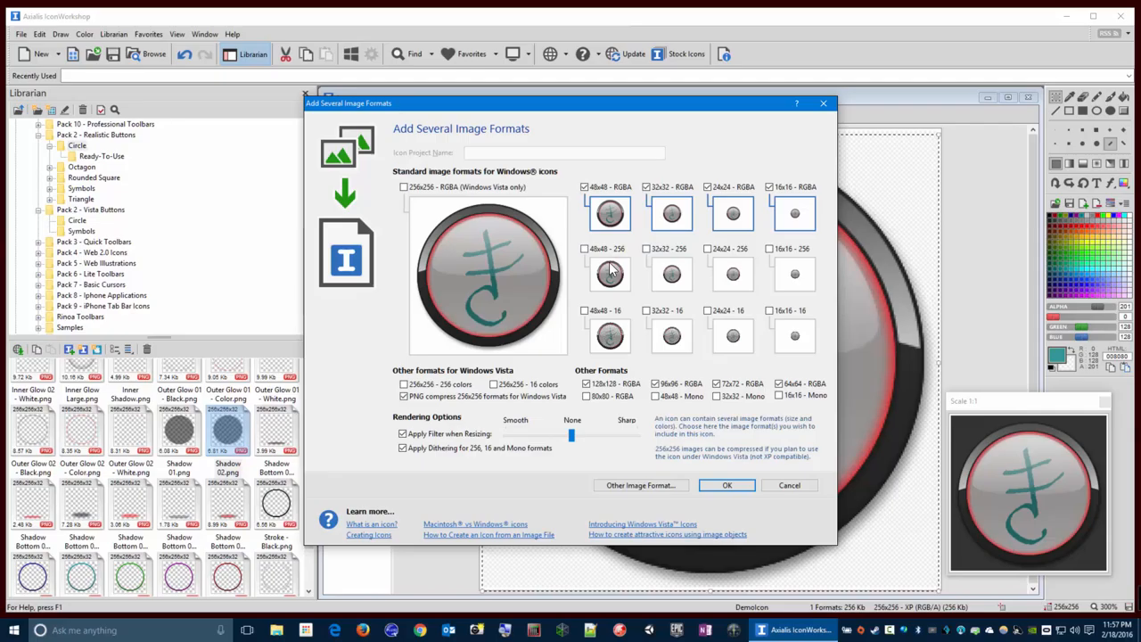
mouse_move(562, 437)
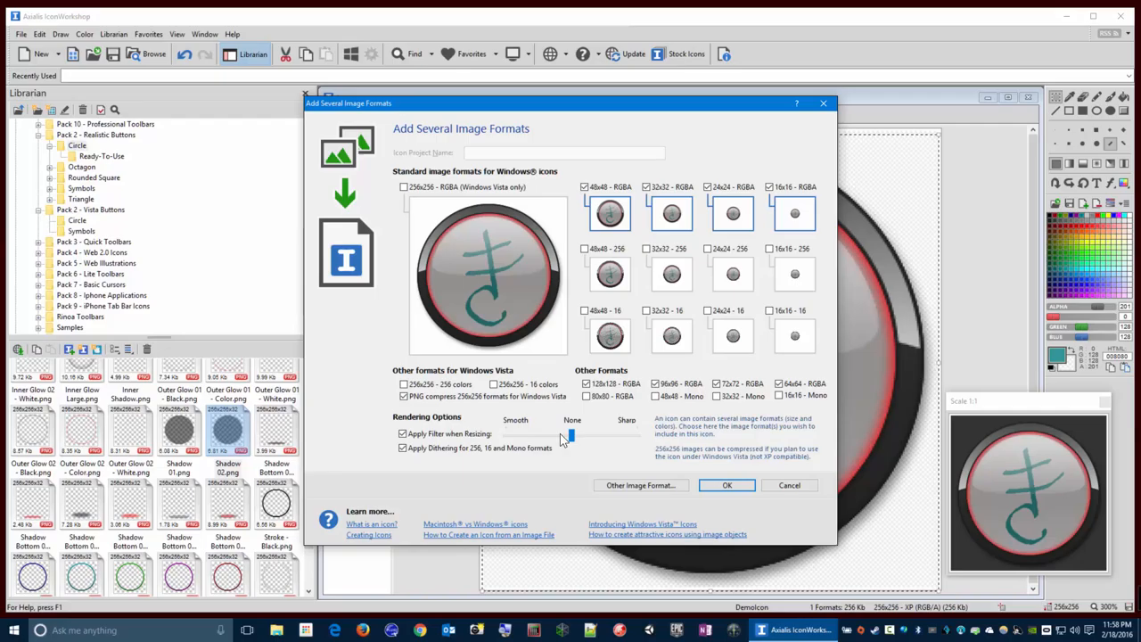
click(727, 485)
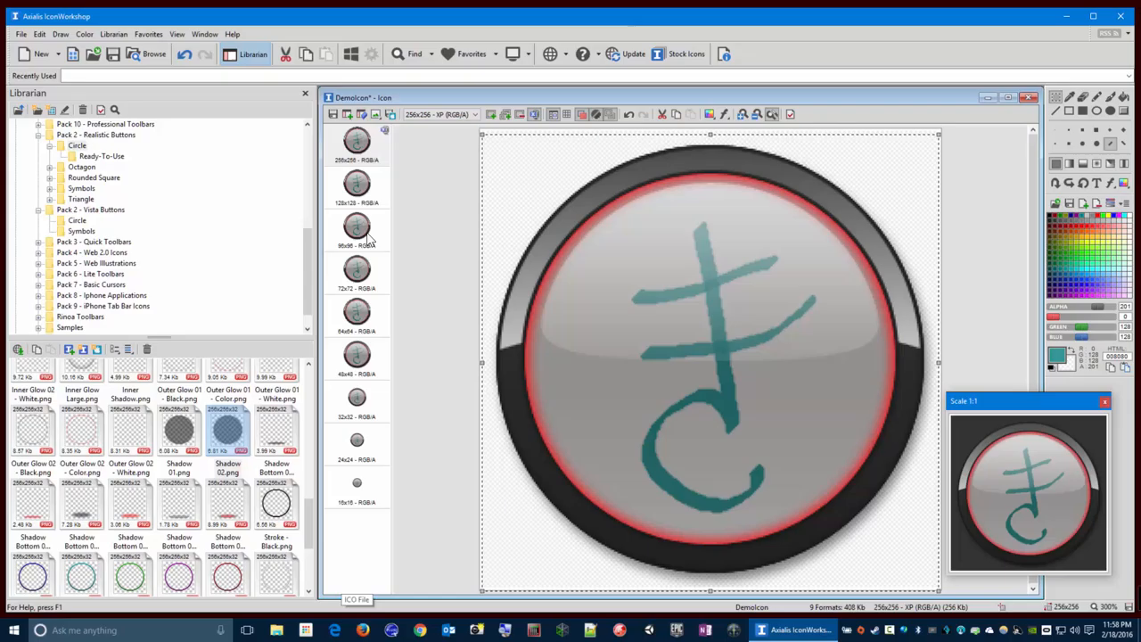
Inspect the generated 256x256 and other sizes, ending on the pixelated 16x16 version.
click(357, 143)
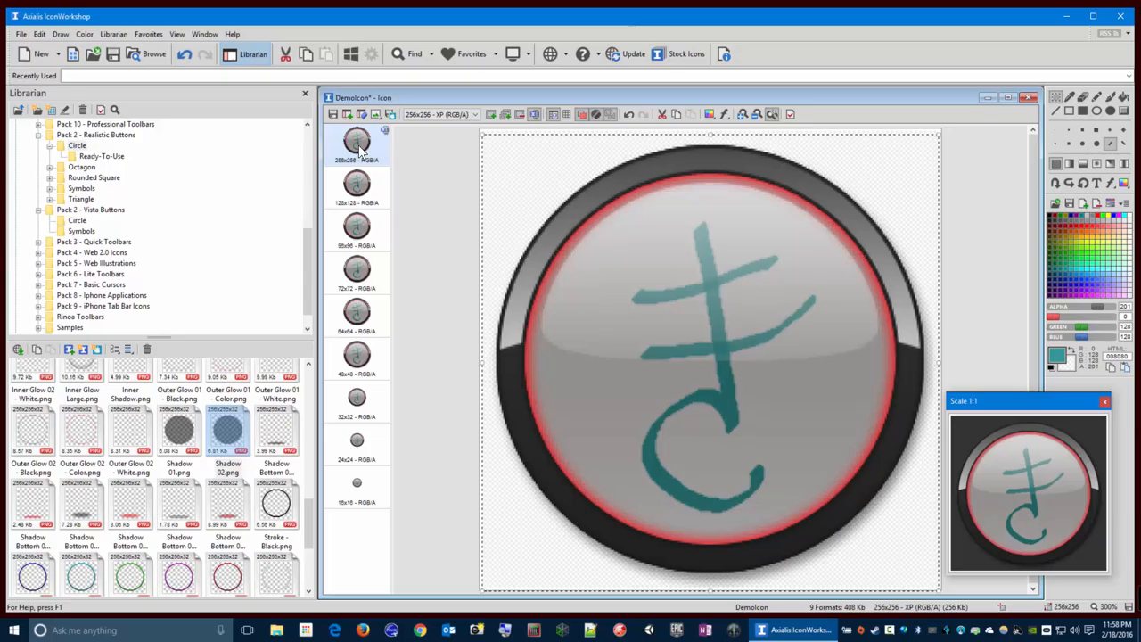
click(357, 356)
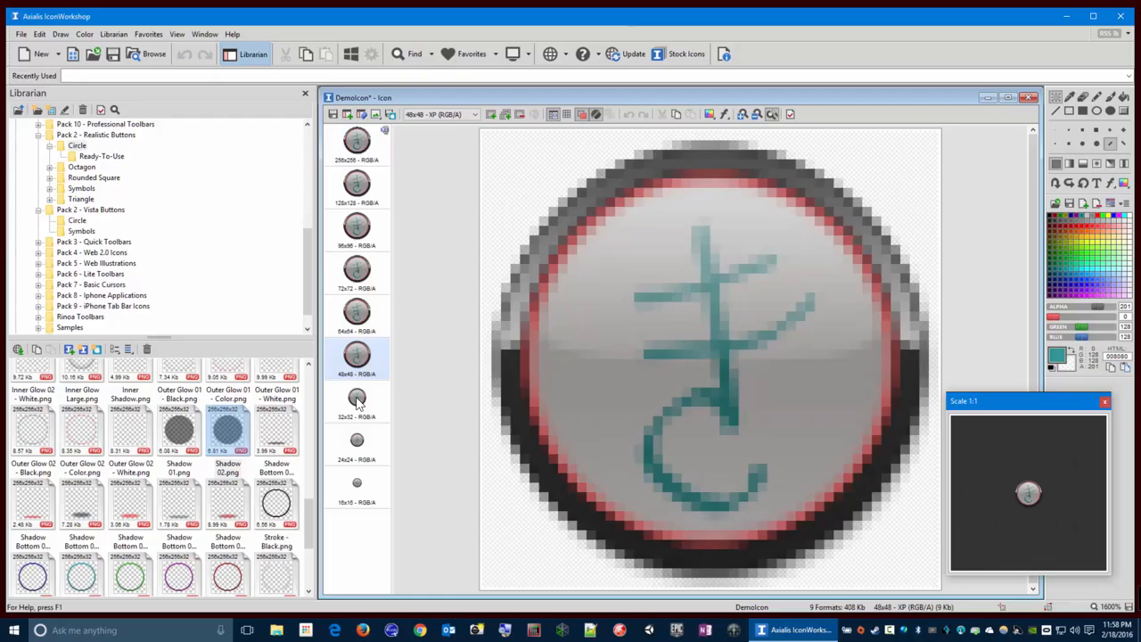
click(357, 486)
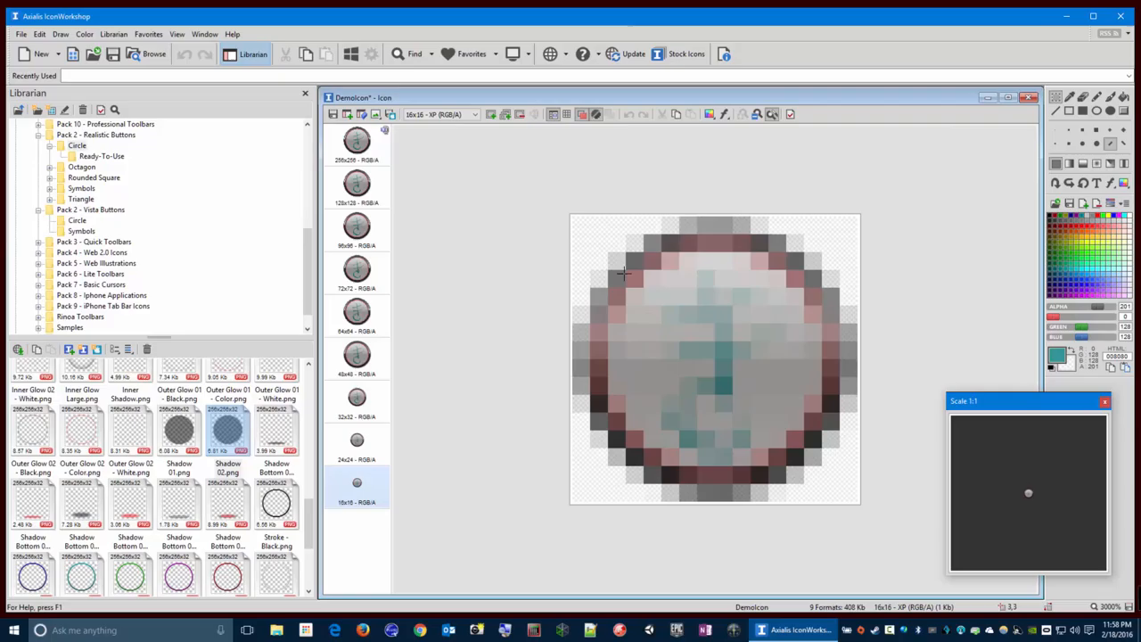